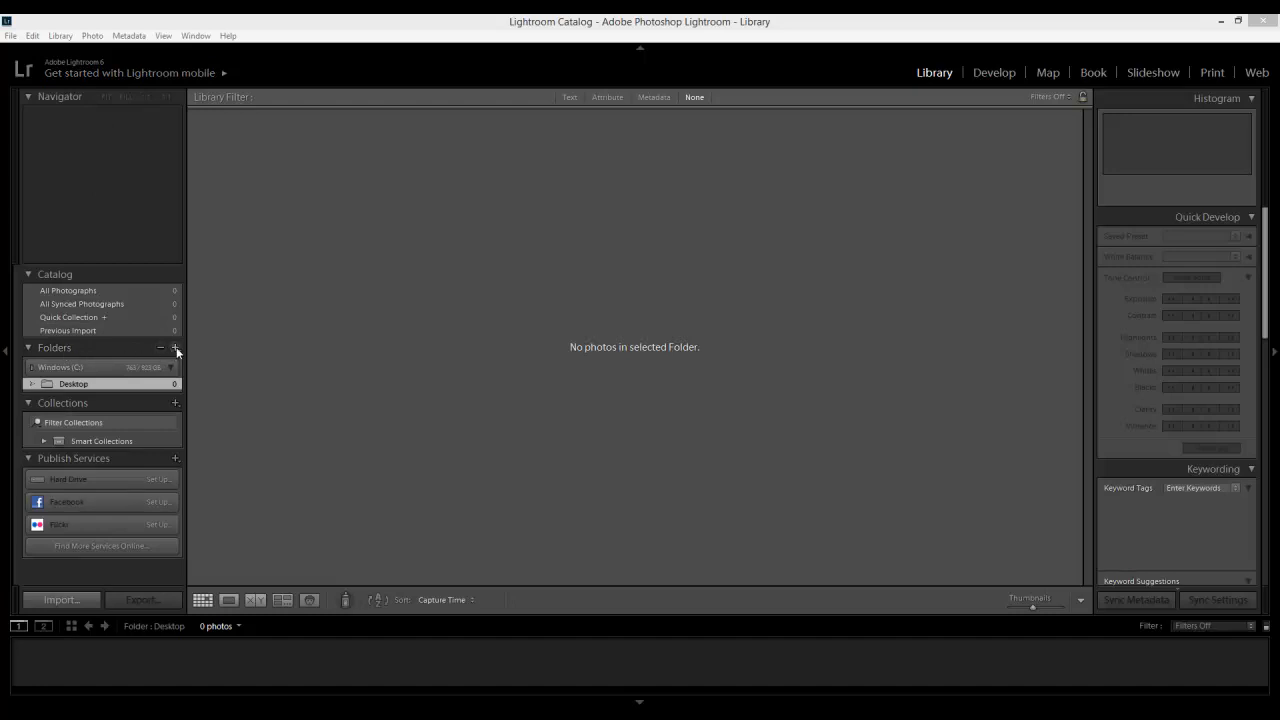
# Start Add Folder from the Folders panel's + menu.
pyautogui.click(176, 348)
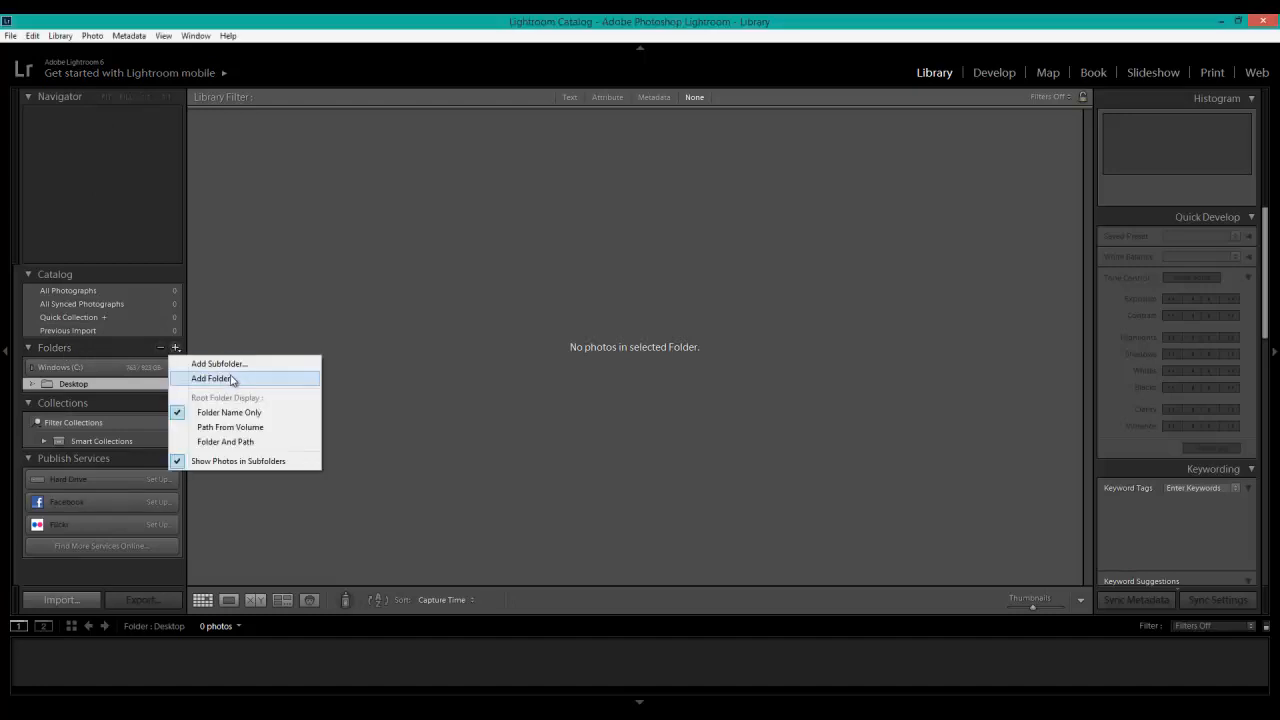
pyautogui.click(210, 378)
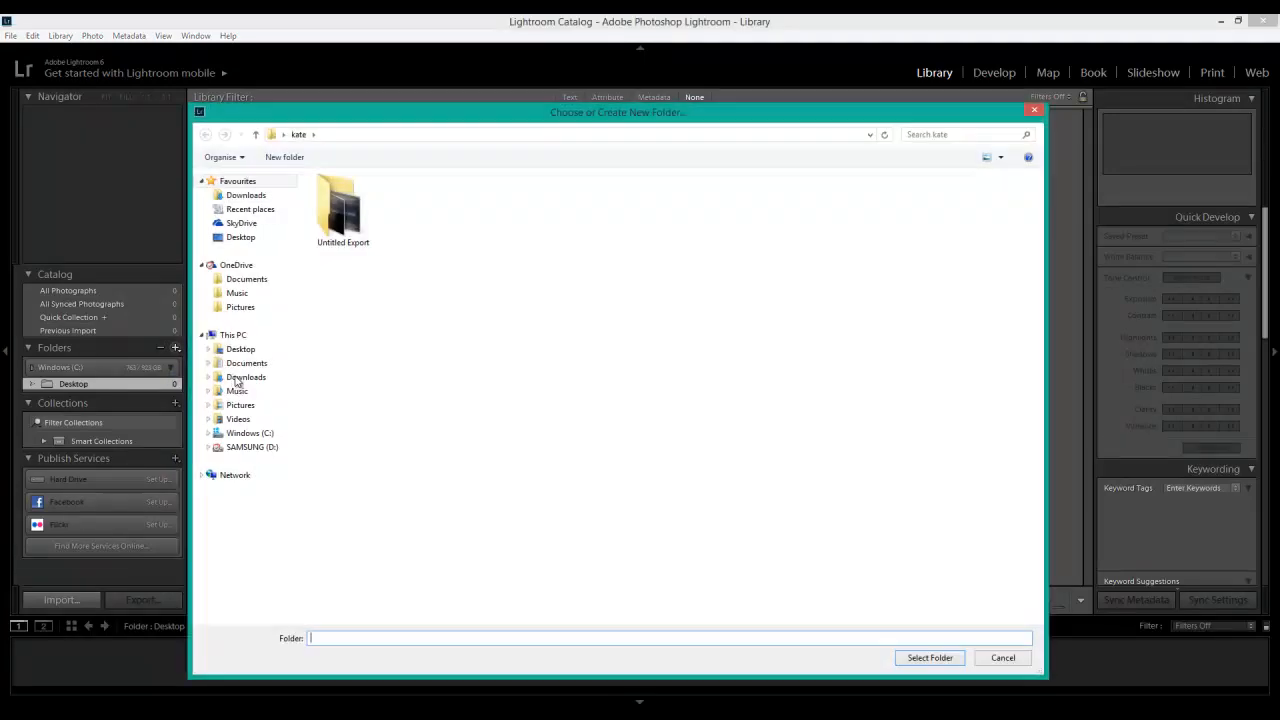
pyautogui.moveTo(398, 268)
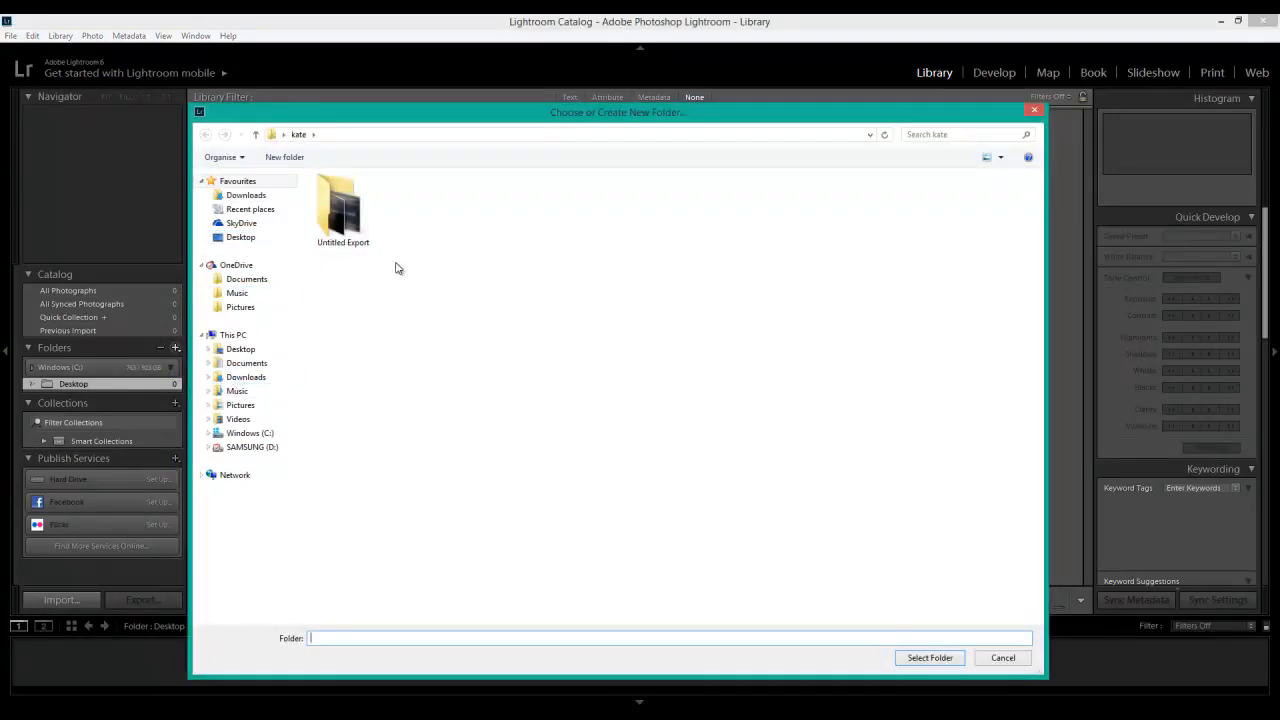
# Select the 'chester zoo lightroom' folder on the Desktop and confirm it.
pyautogui.click(240, 236)
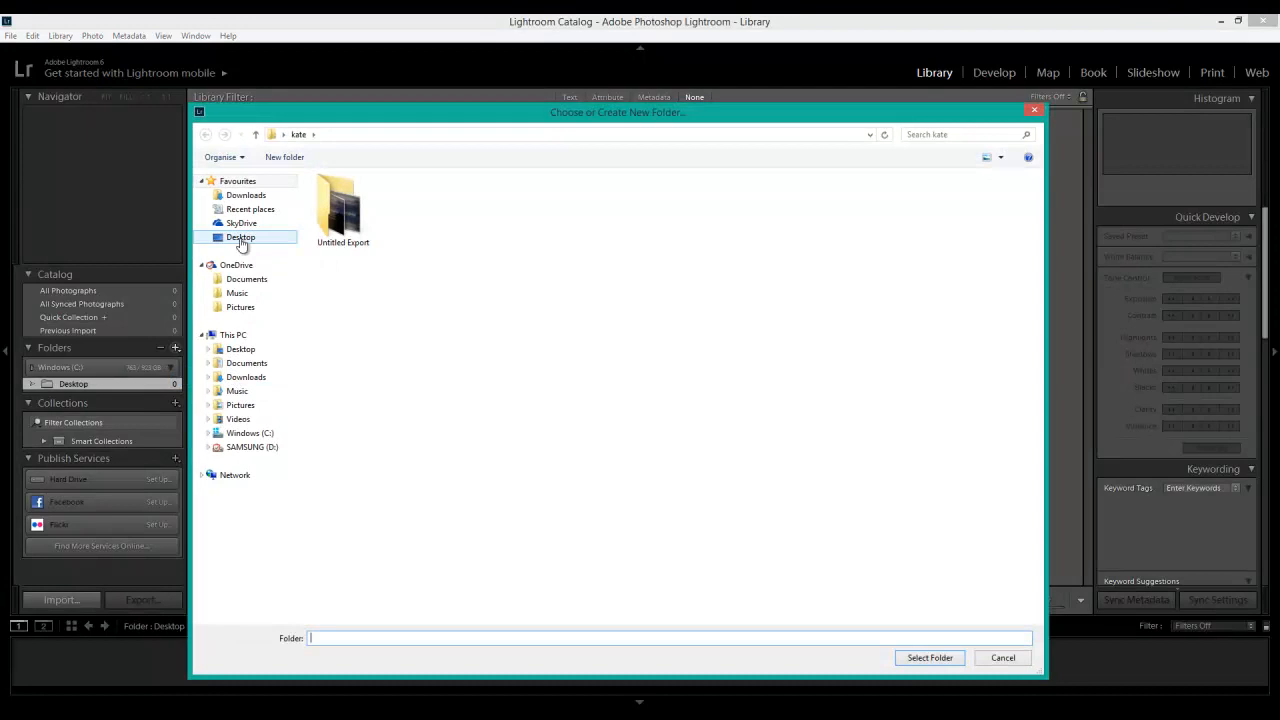
pyautogui.click(240, 236)
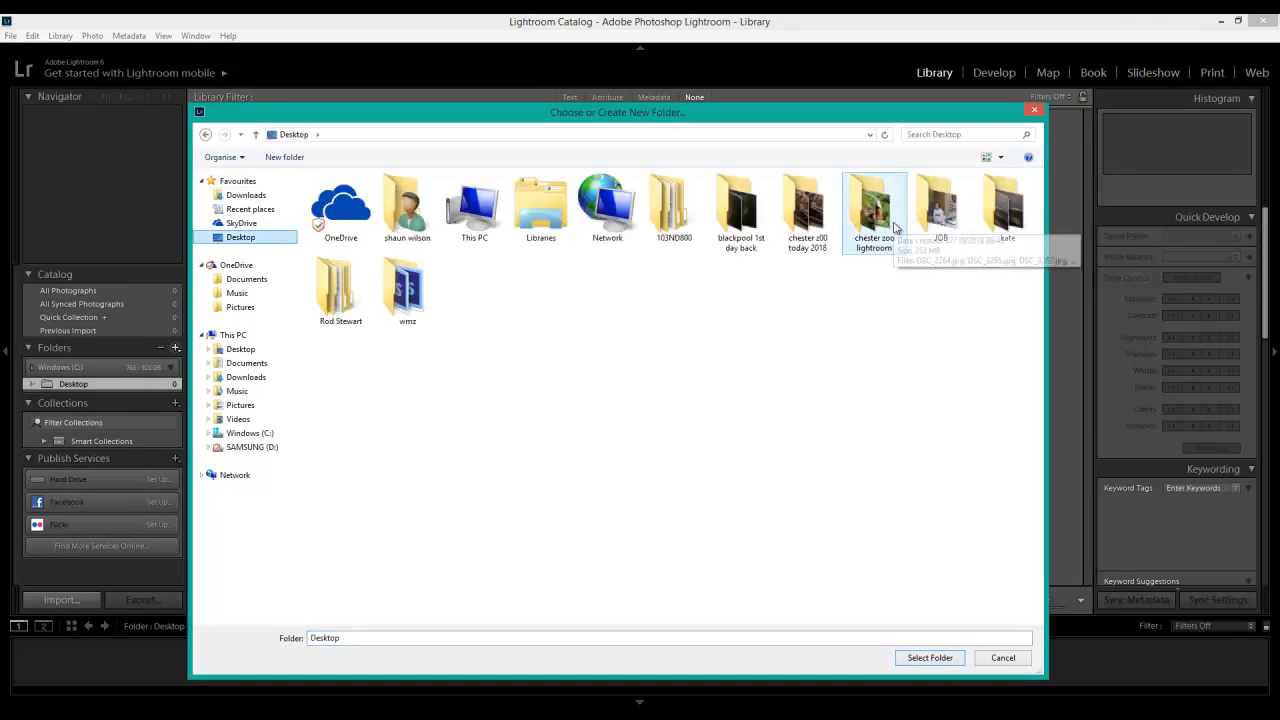
pyautogui.moveTo(878, 262)
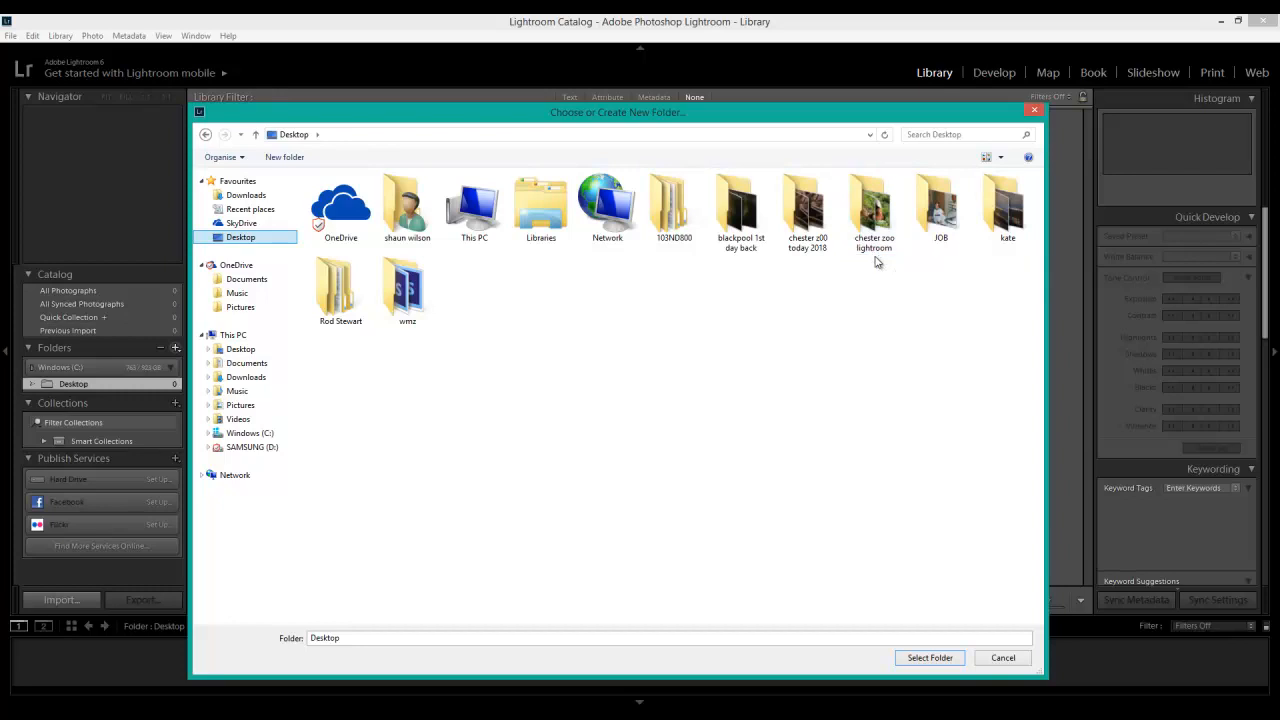
pyautogui.click(874, 204)
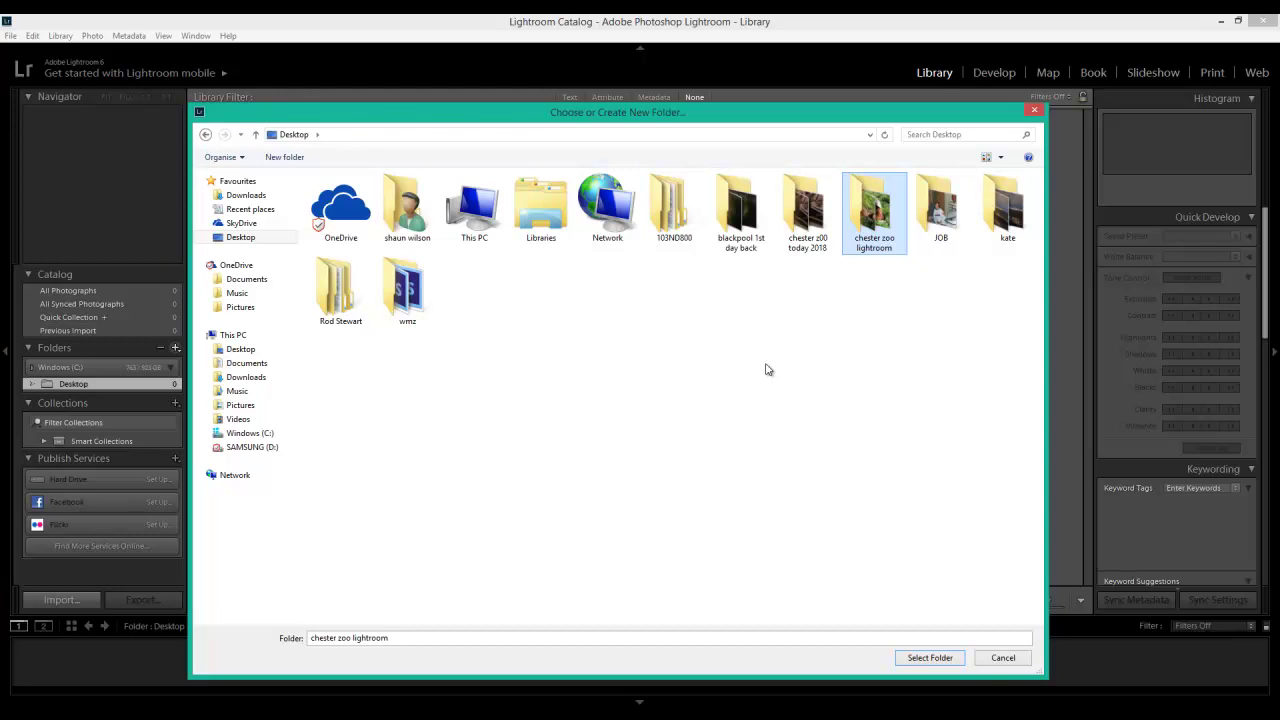
pyautogui.click(930, 658)
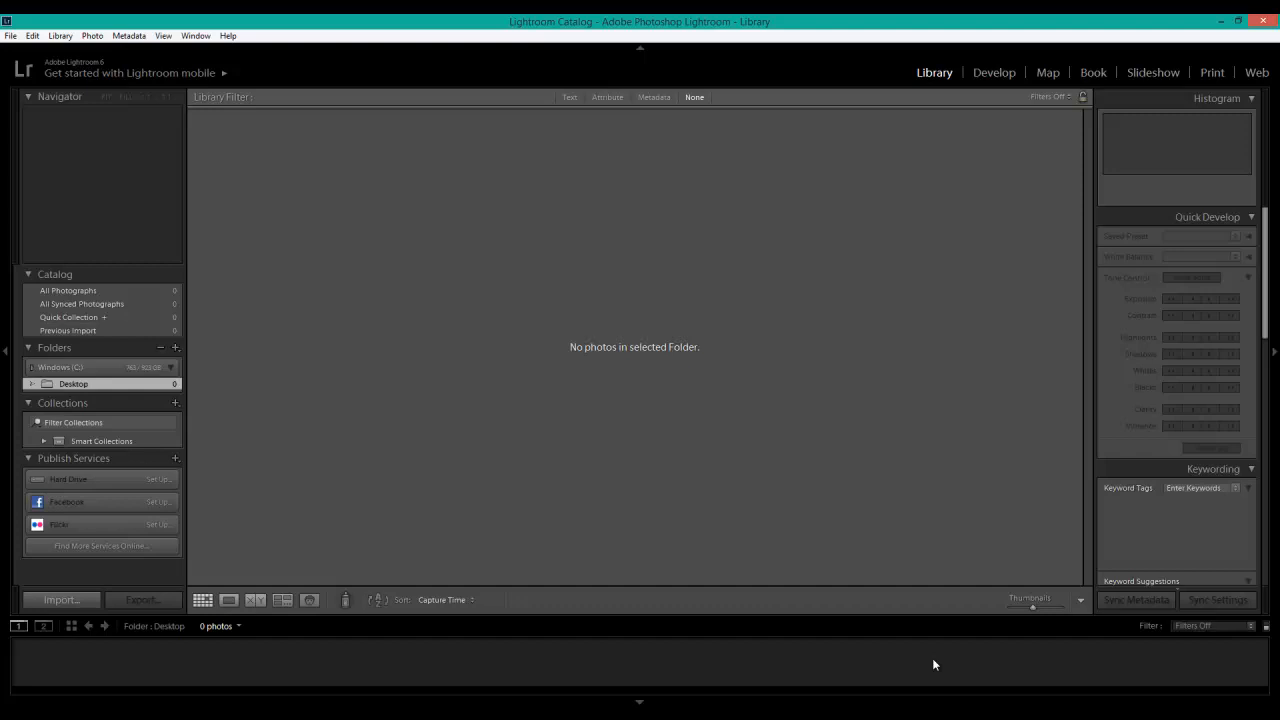
# Import all 24 photos from 'chester zoo lightroom' and switch to the Develop module.
pyautogui.click(60, 600)
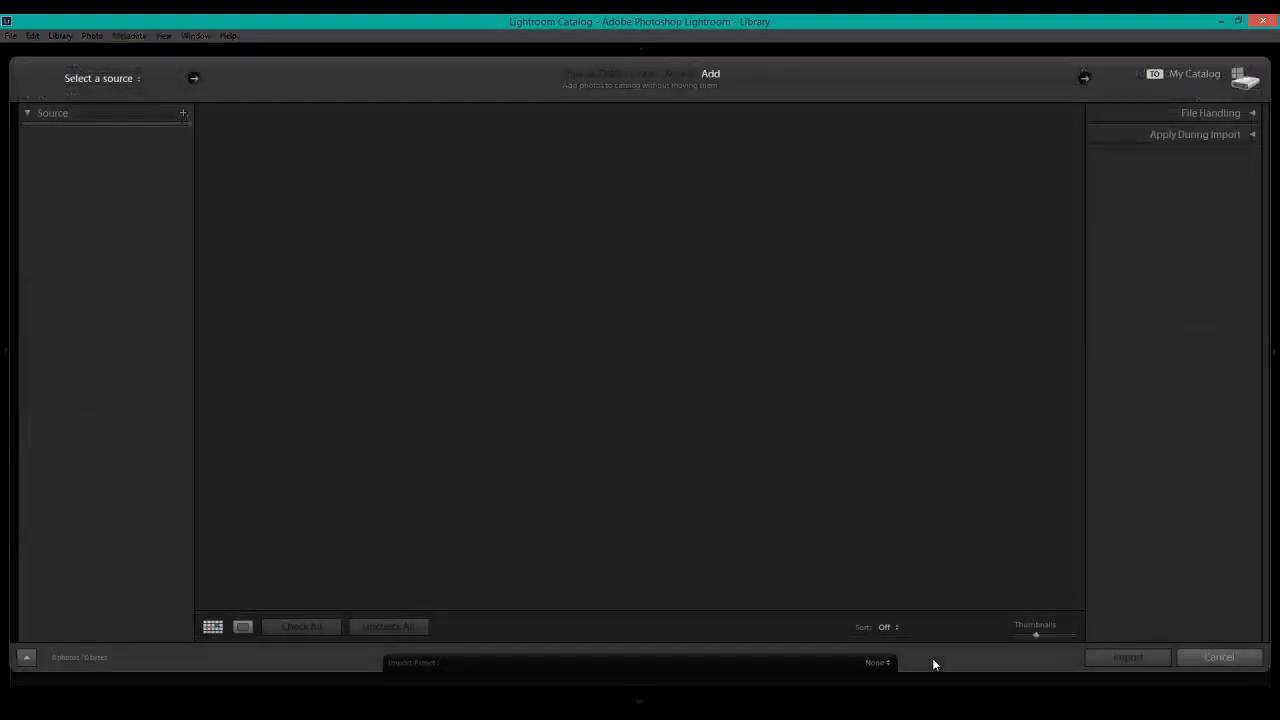
pyautogui.click(106, 248)
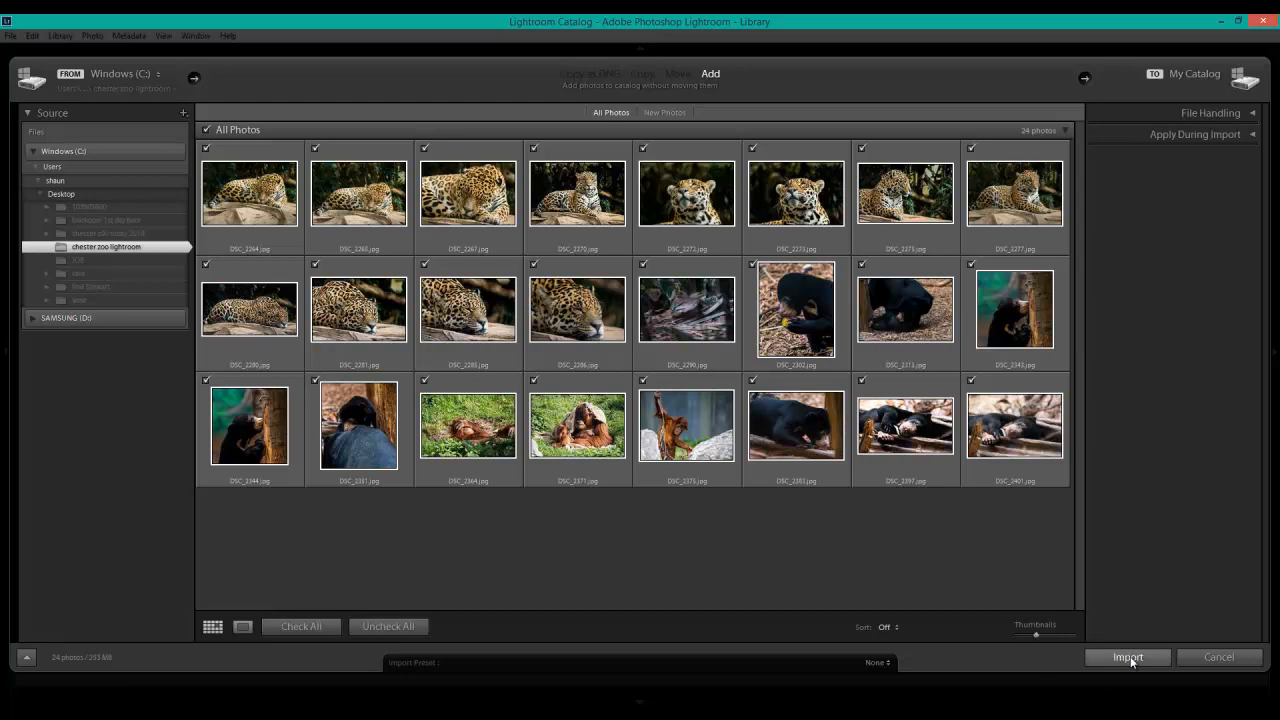
pyautogui.click(1128, 656)
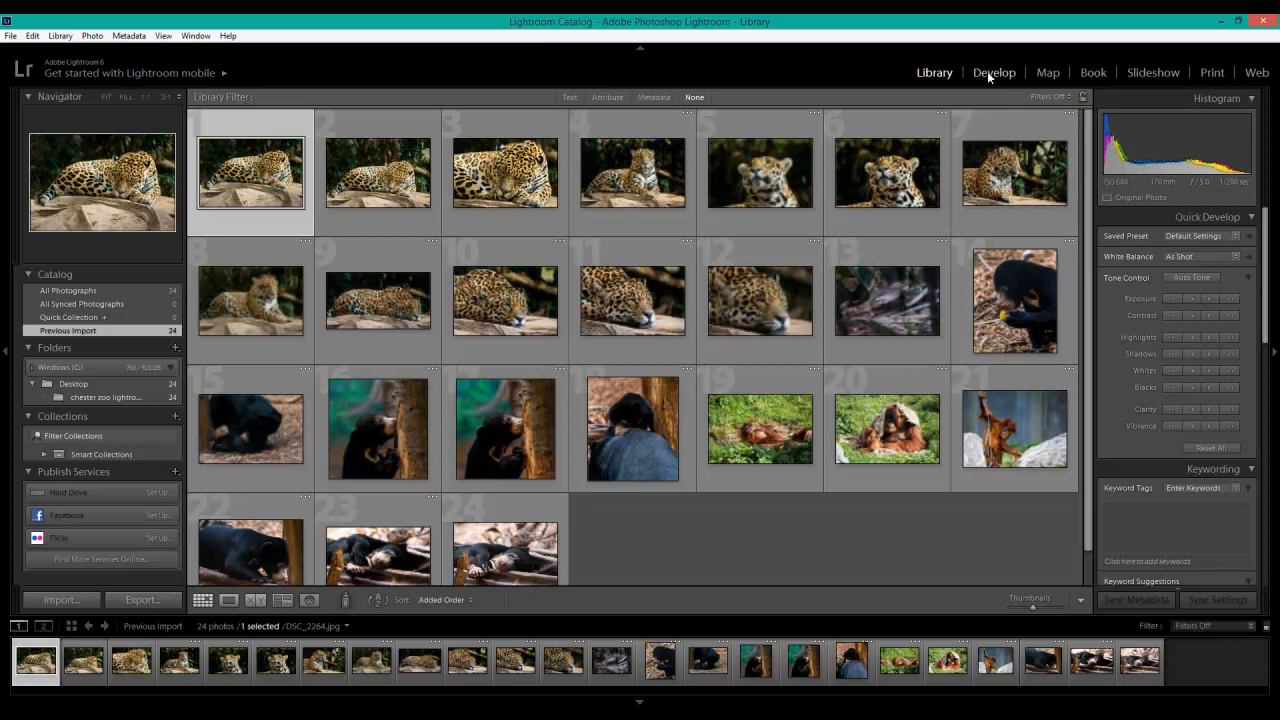
pyautogui.click(994, 72)
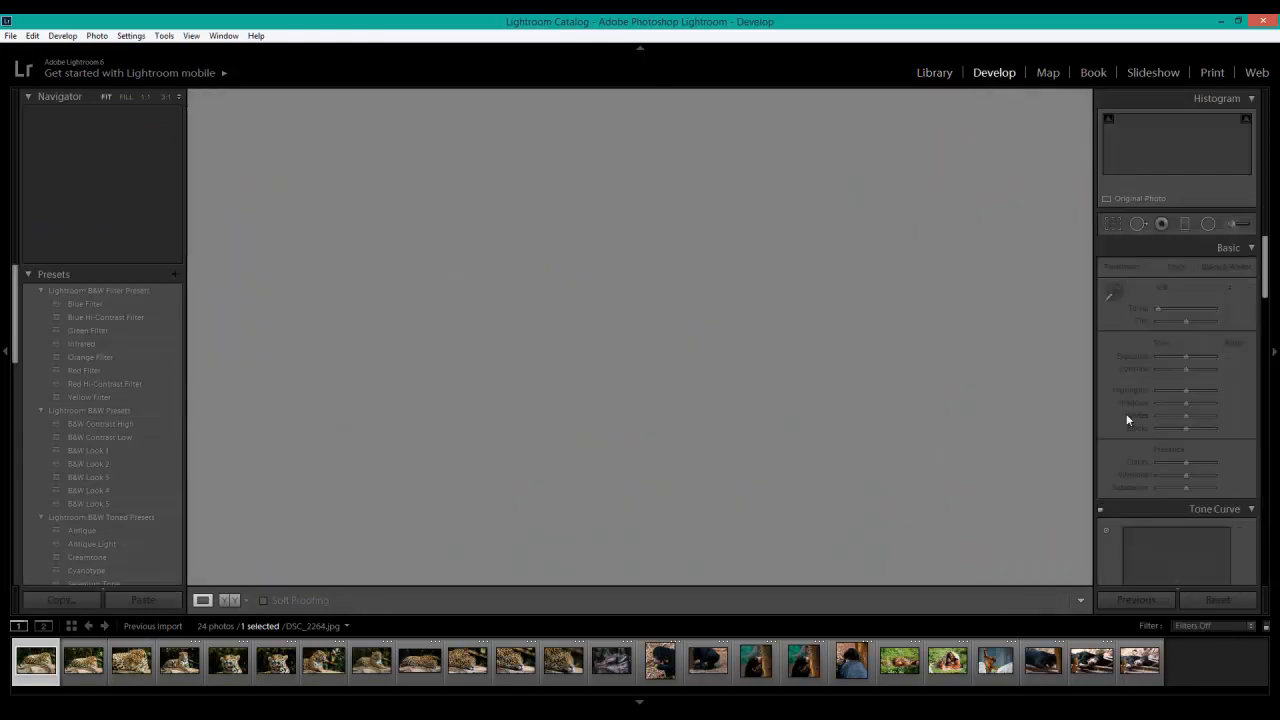